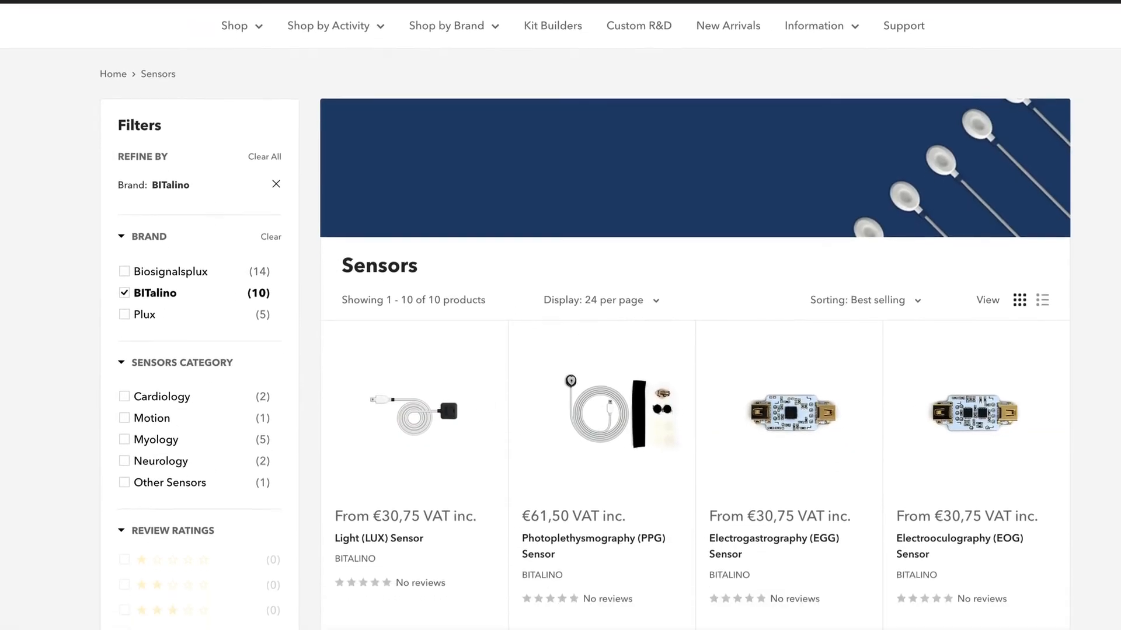
View the BITalino Electromyography (EMG) Sensor page, then go to the PLUX support help center
{"action": "scroll", "scroll_direction": "down", "scroll_amount": 3}
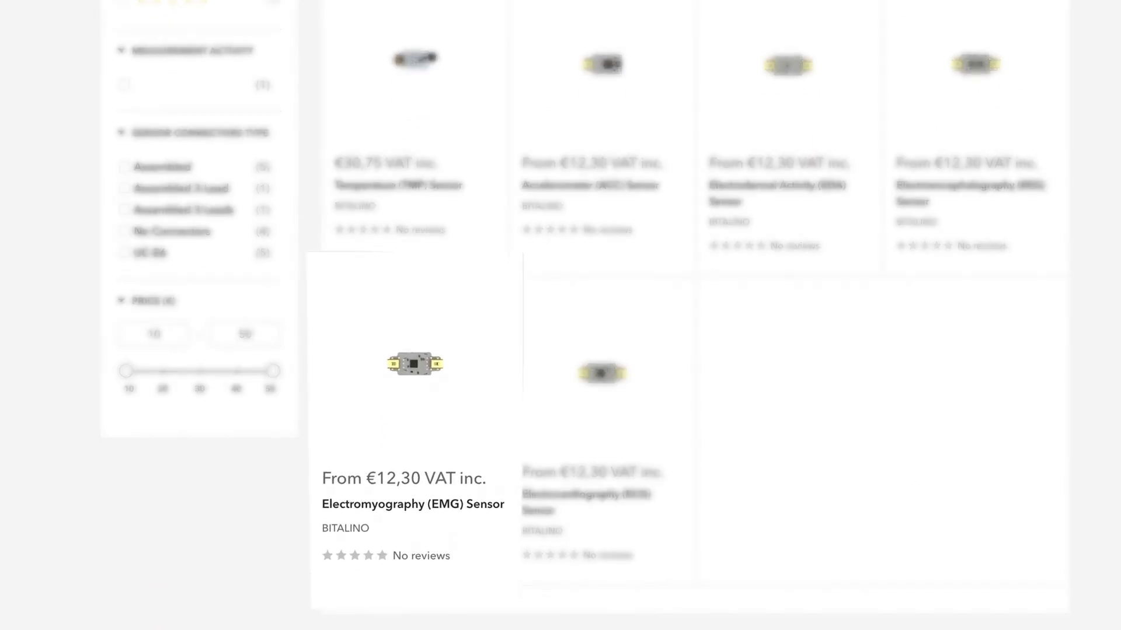
{"action": "left_click", "coordinate": [412, 504]}
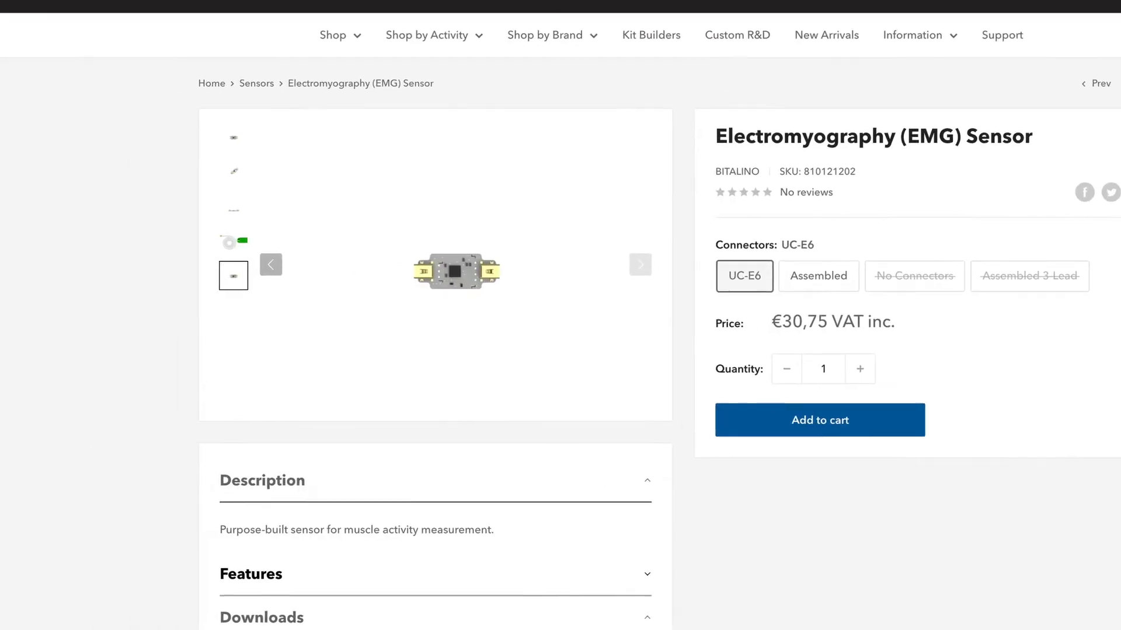
{"action": "scroll", "scroll_direction": "down", "scroll_amount": 3}
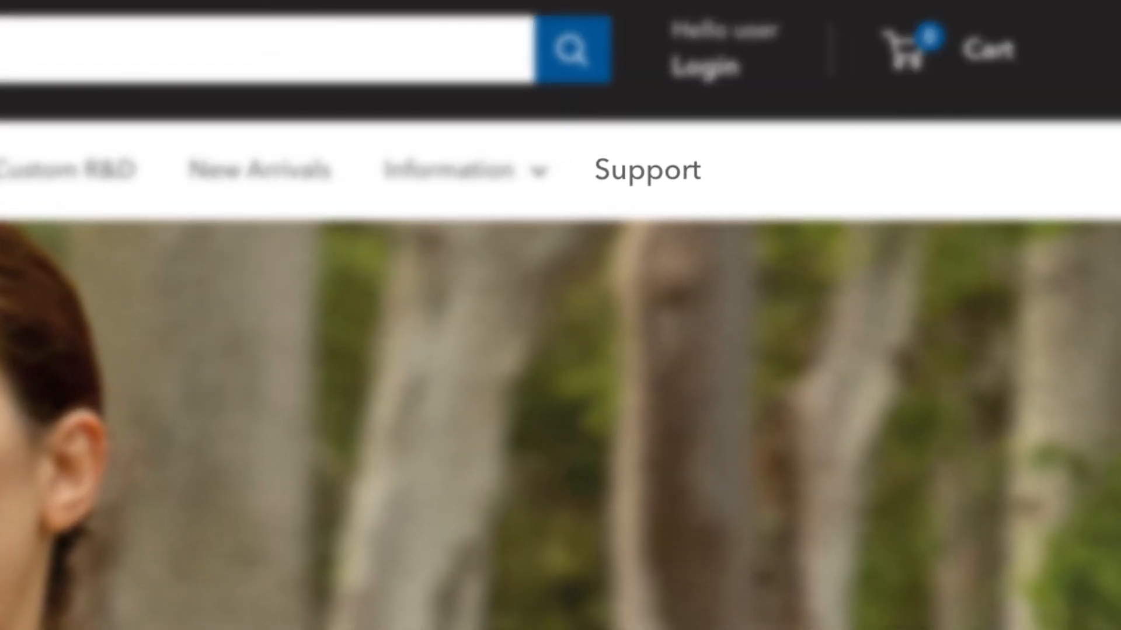
{"action": "left_click", "coordinate": [645, 169]}
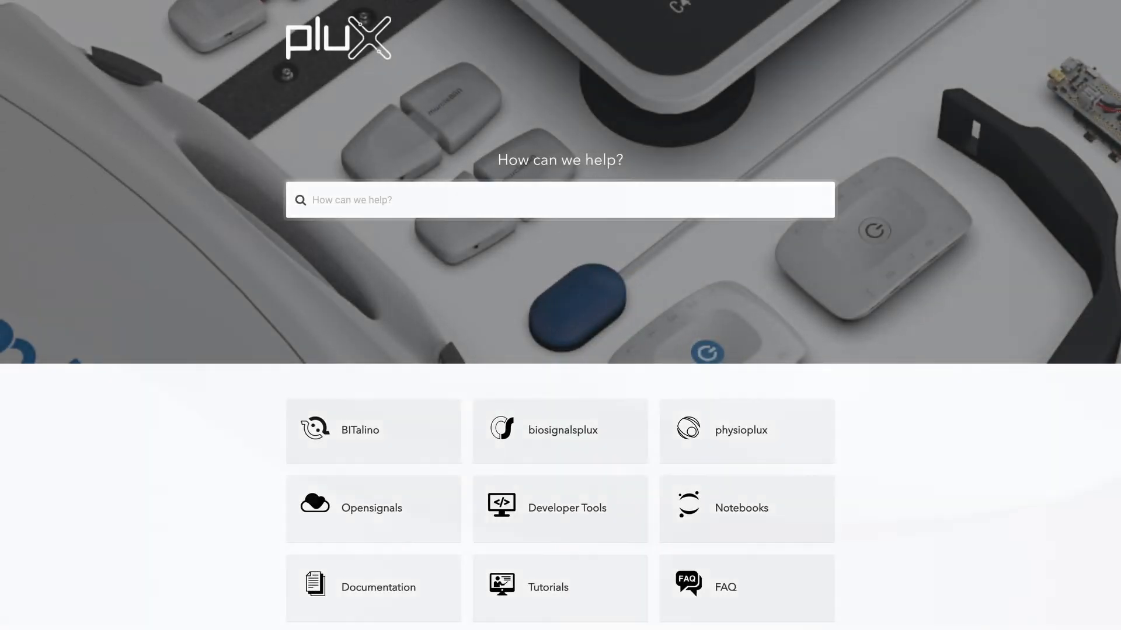